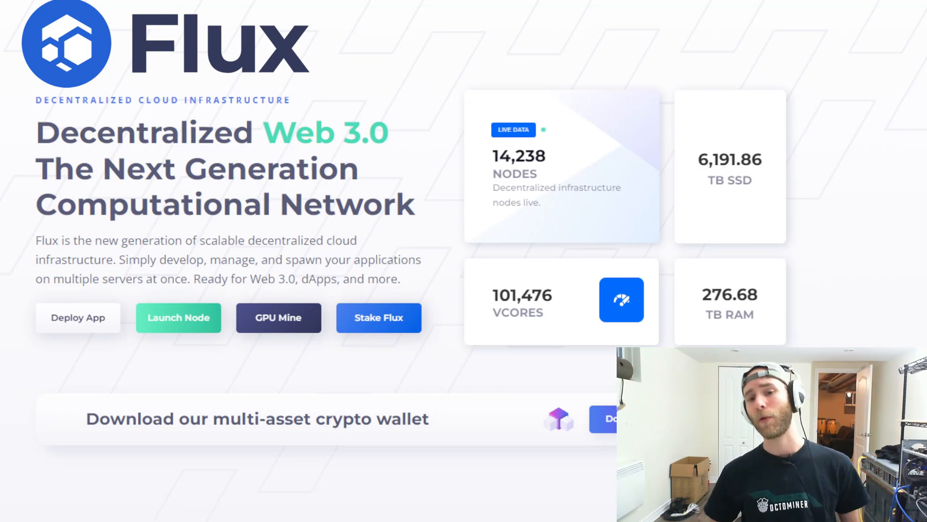
Step: Check the Payments wallet's assets, then return to the Mining wallet
scroll("up", 3)
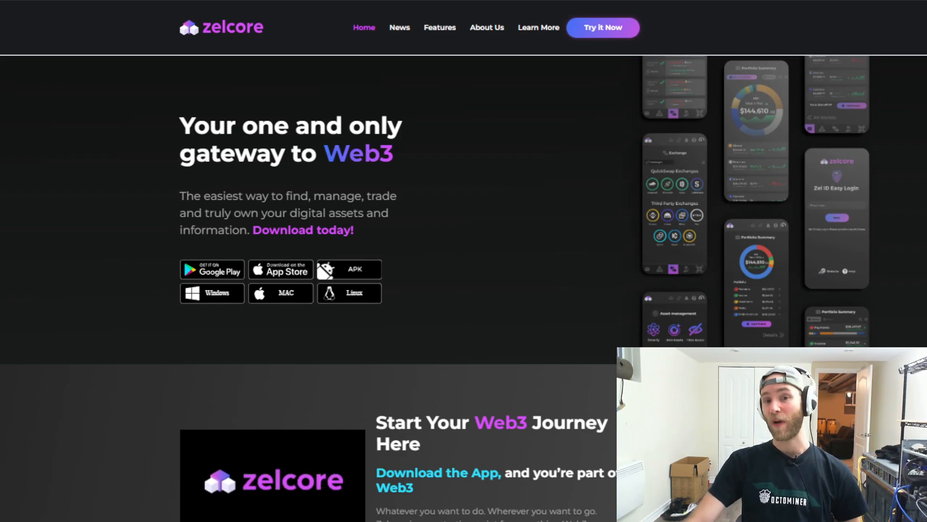
mouse_move(87, 75)
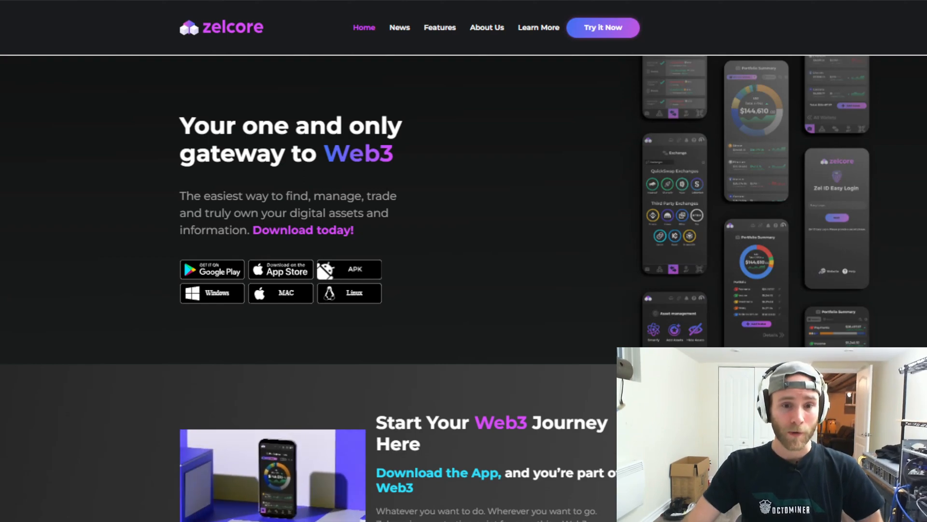
mouse_move(414, 166)
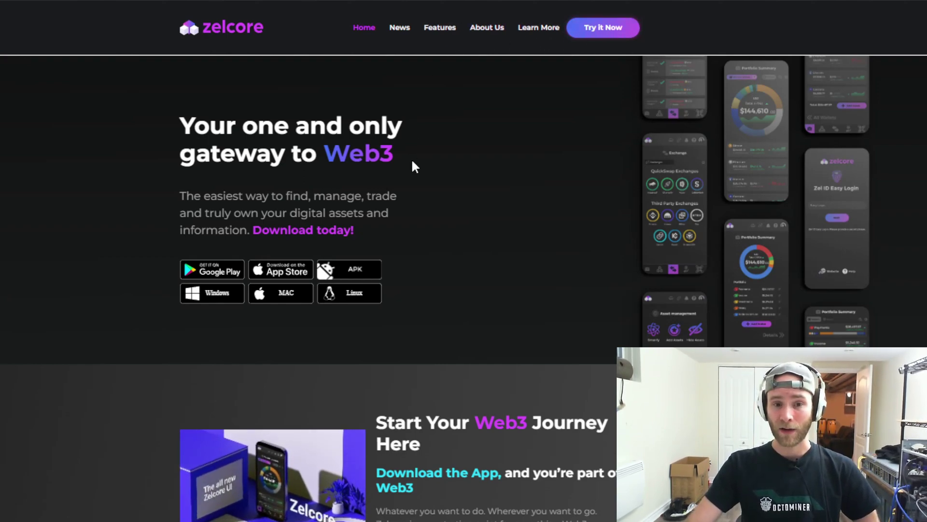
mouse_move(308, 290)
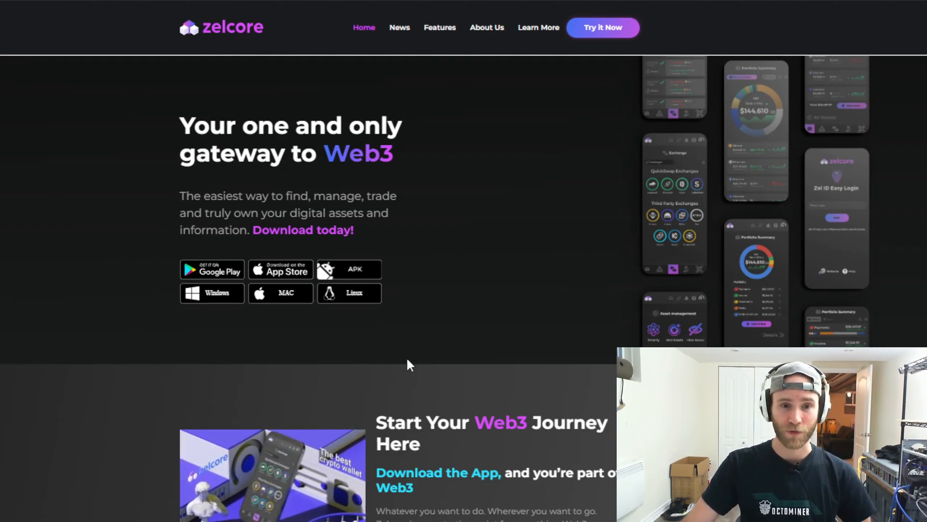
mouse_move(416, 329)
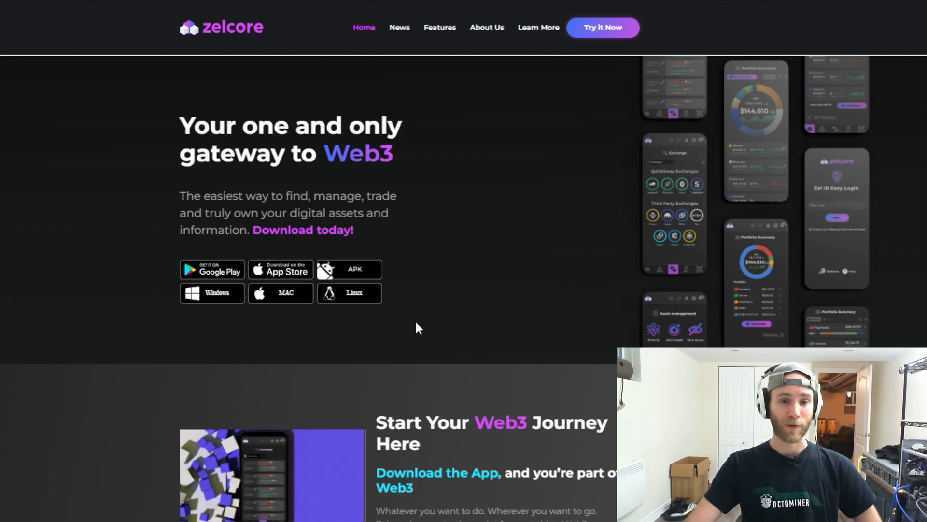
mouse_move(422, 321)
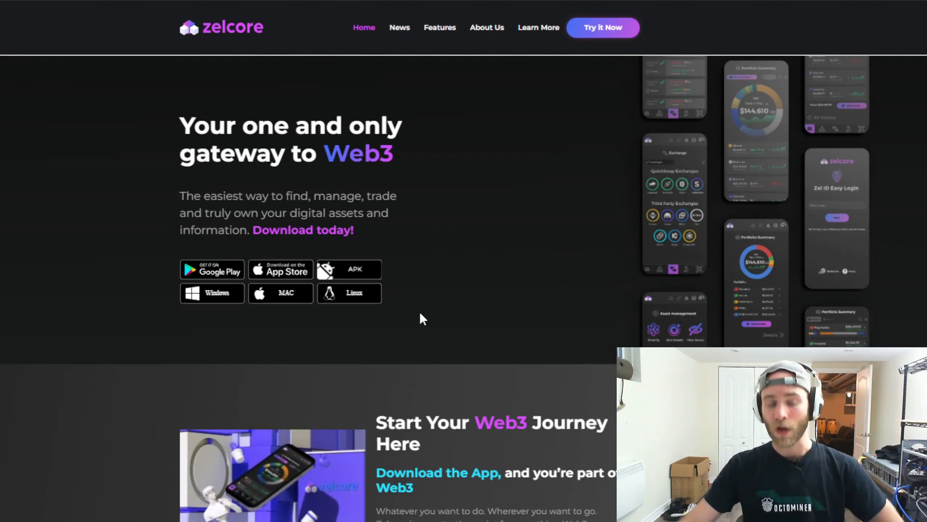
mouse_move(462, 353)
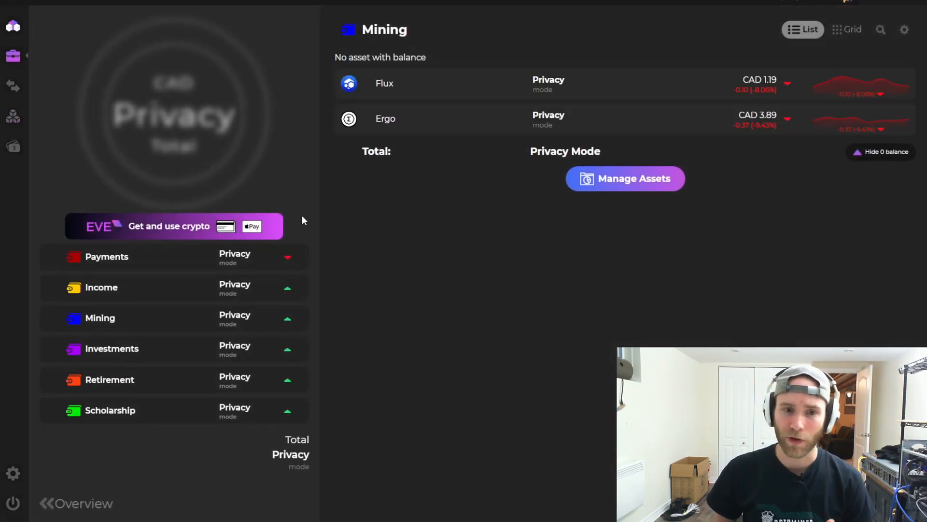
left_click(107, 256)
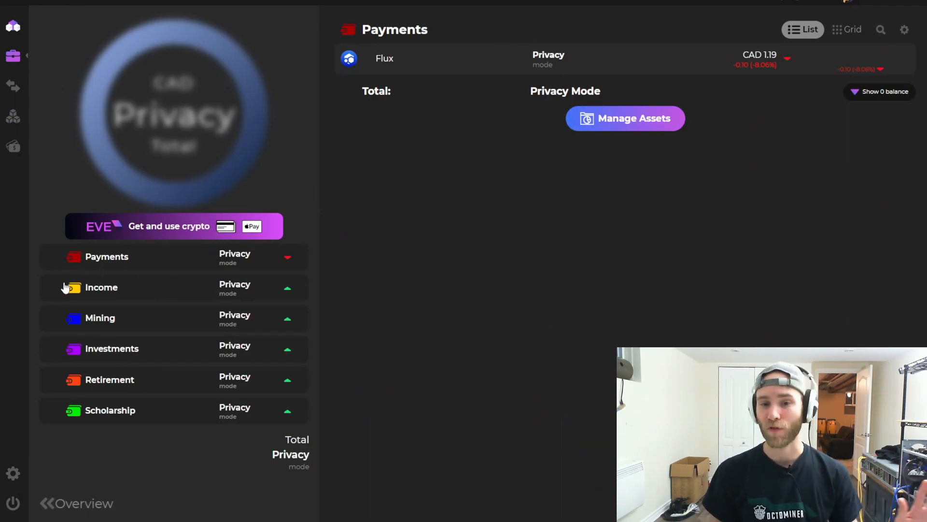
left_click(100, 318)
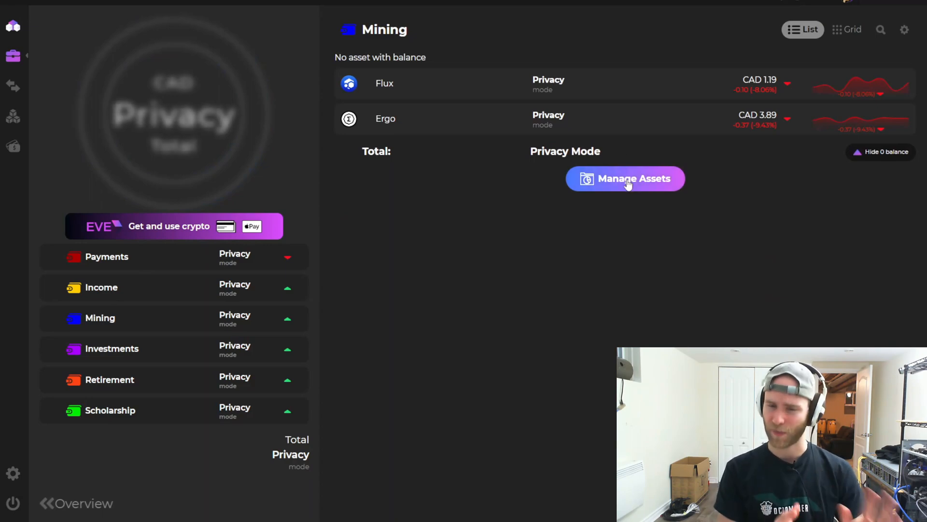
Step: Search the asset list for flux and ergo without adding anything, then show Flux's receive address and QR code
left_click(625, 179)
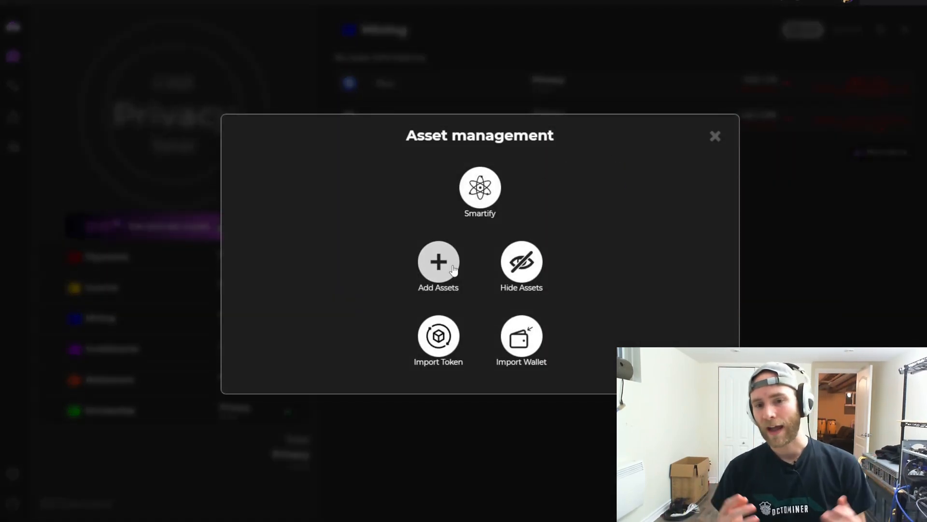
left_click(438, 267)
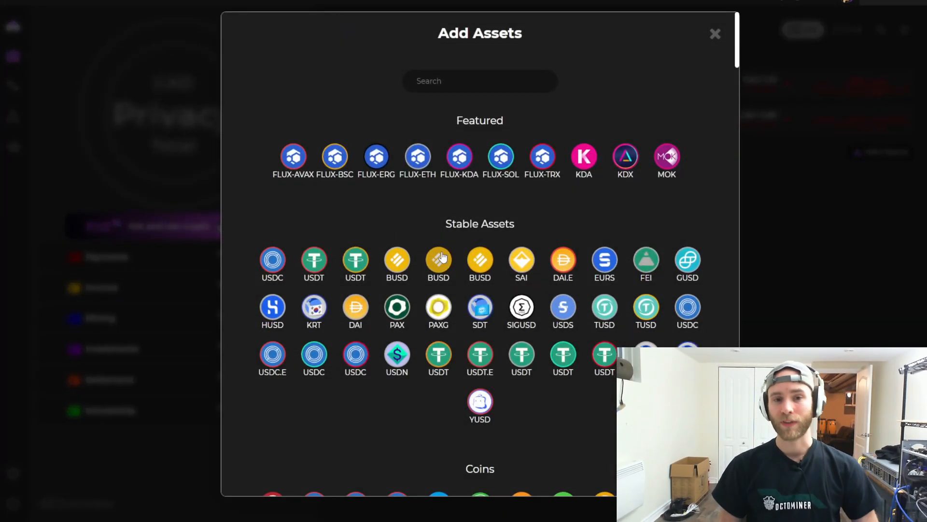
left_click(480, 81)
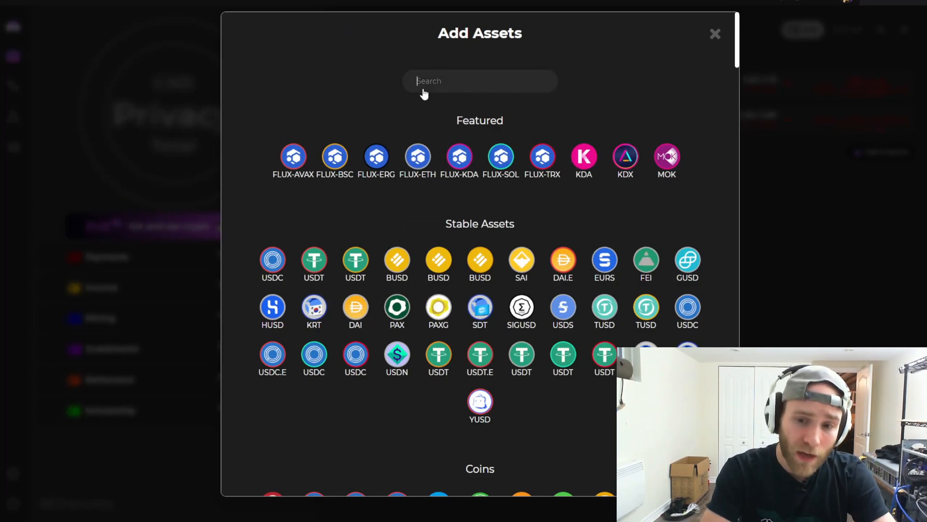
type("flux")
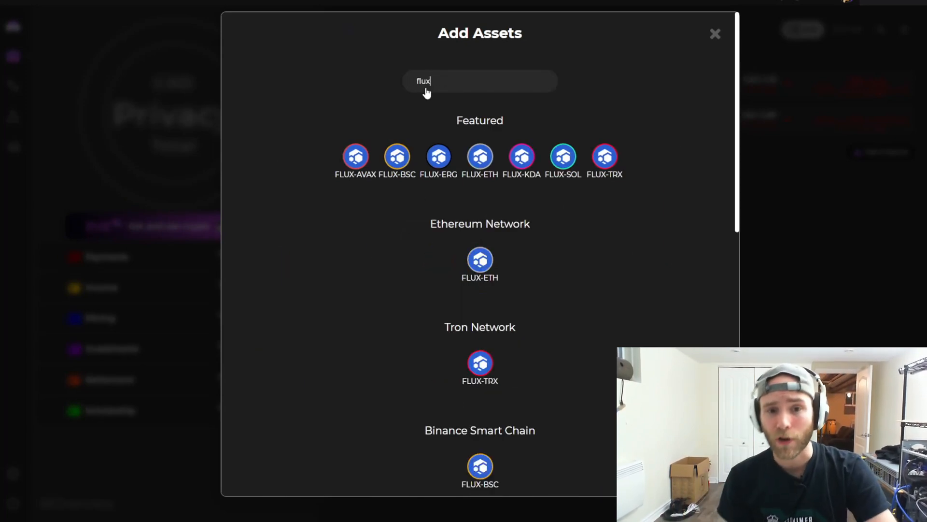
type("ergo")
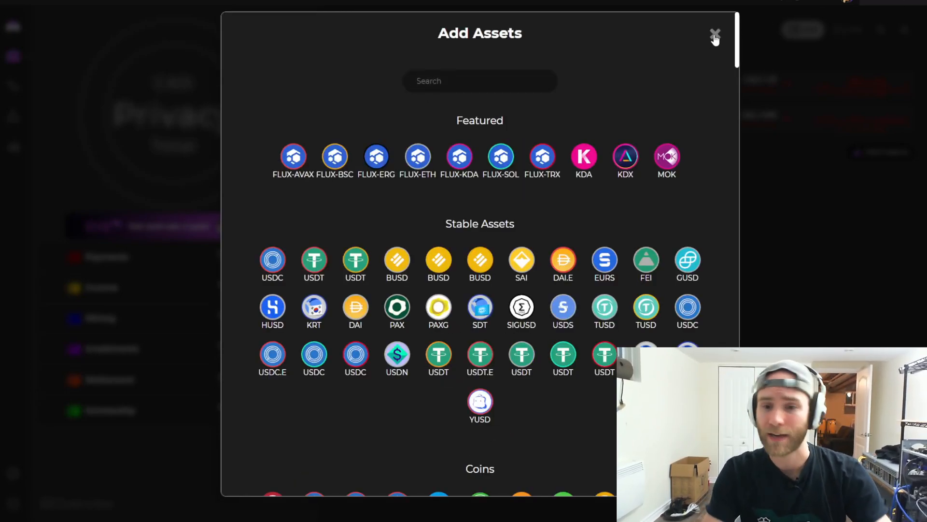
left_click(715, 33)
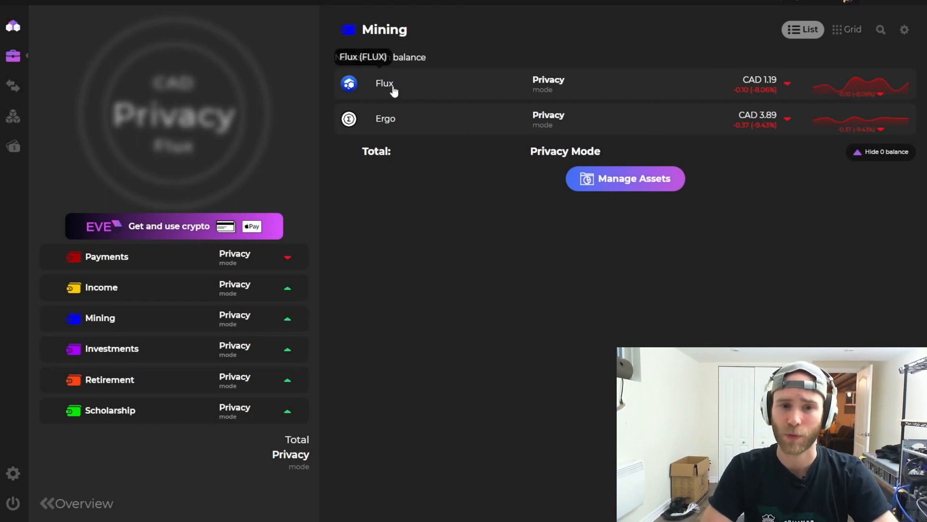
left_click(384, 84)
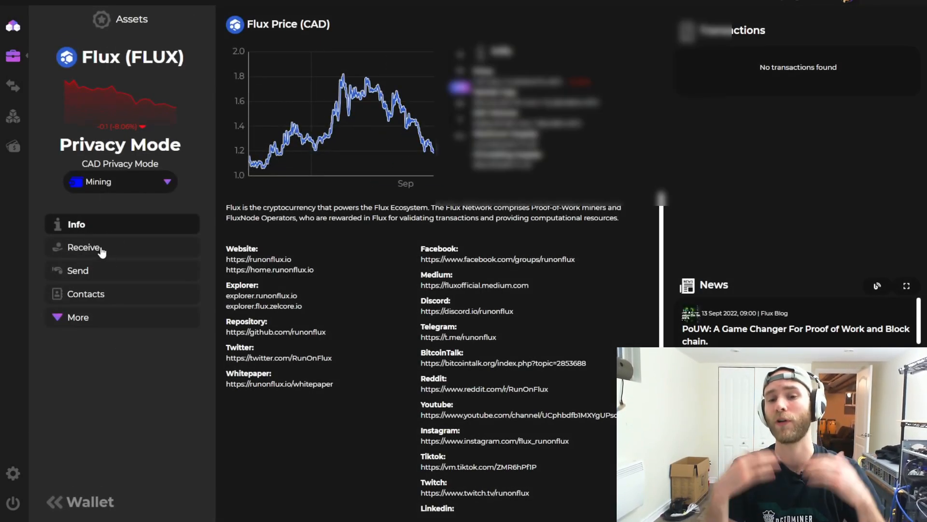
left_click(85, 248)
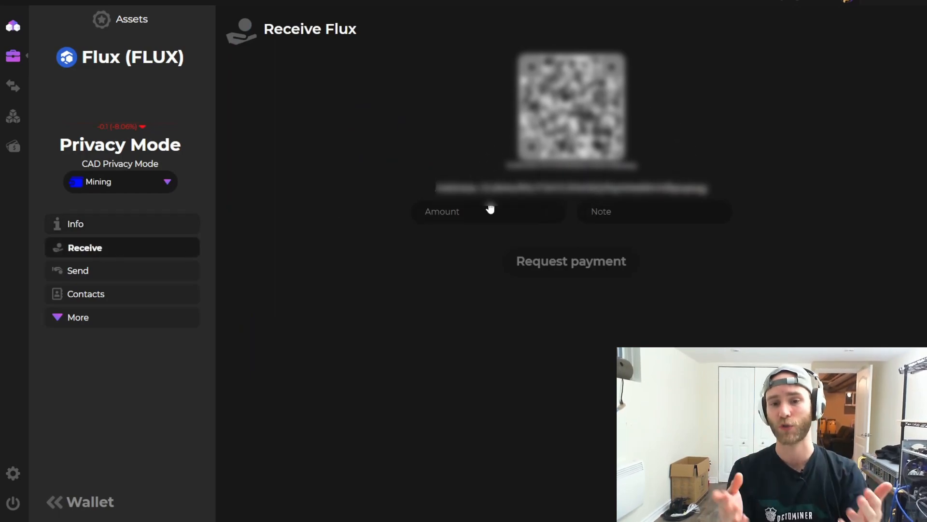
mouse_move(488, 211)
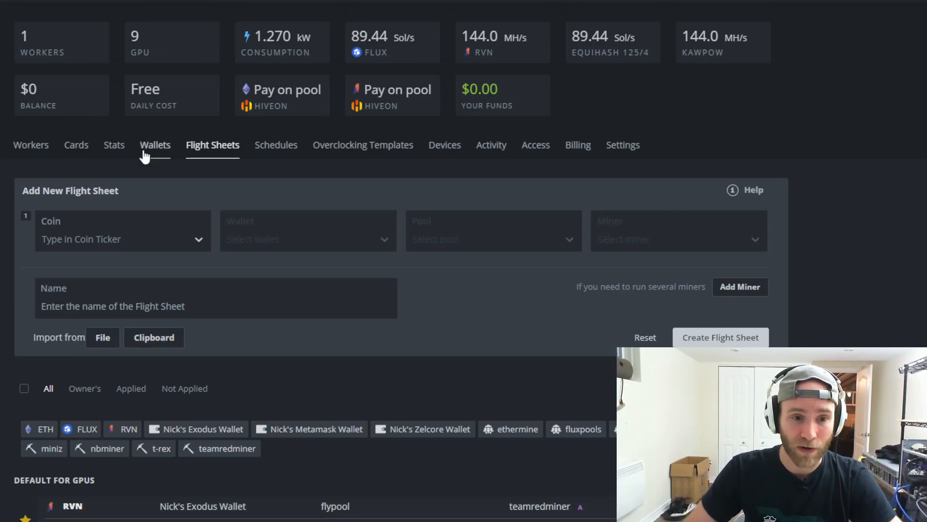
Step: Choose FLUX as the new flight sheet's coin and start adding a FLUX wallet
left_click(123, 238)
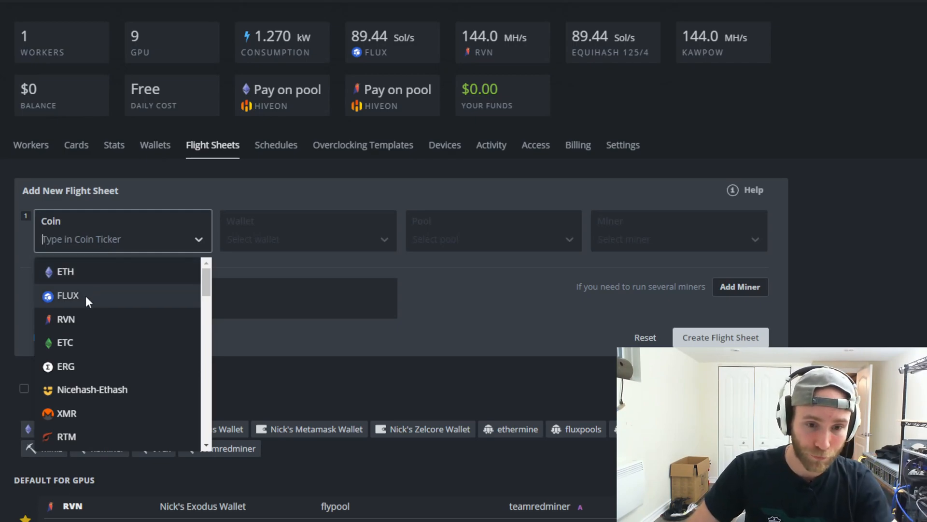
left_click(68, 295)
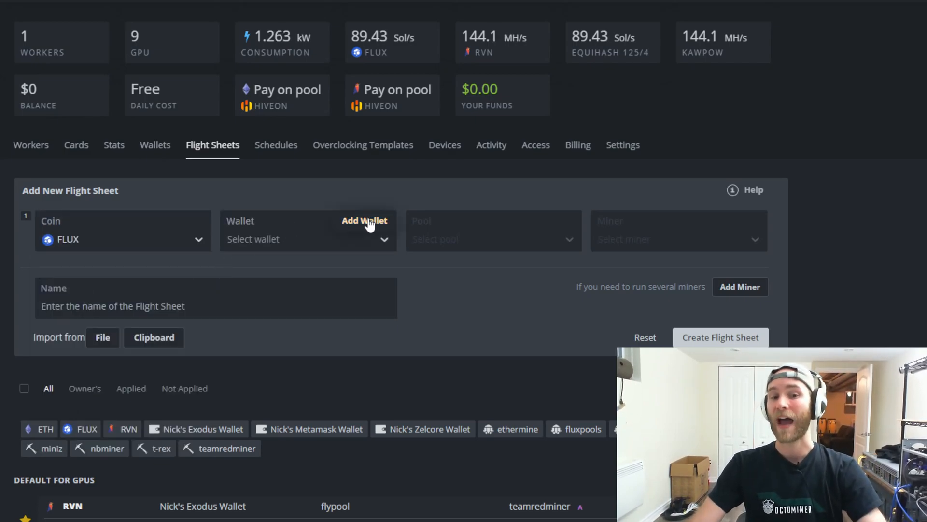
left_click(364, 221)
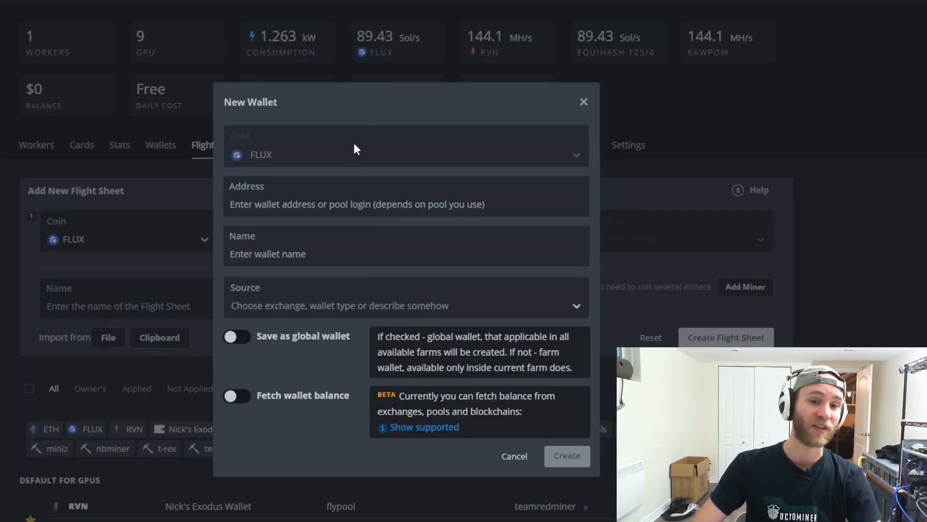
mouse_move(378, 139)
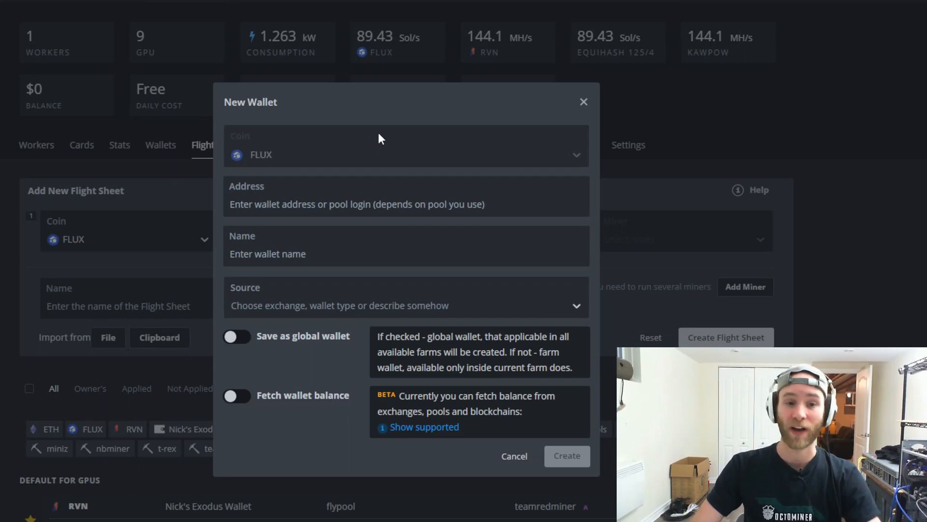
mouse_move(365, 153)
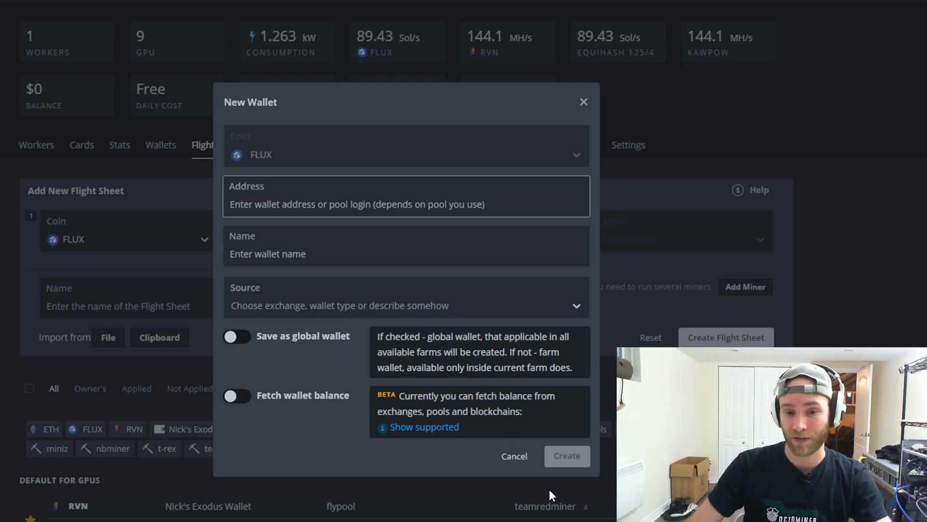
Step: Drop the new wallet form; use Nick's Zelcore Wallet, fluxpools US Var Diff 2001, and miniZ
left_click(513, 456)
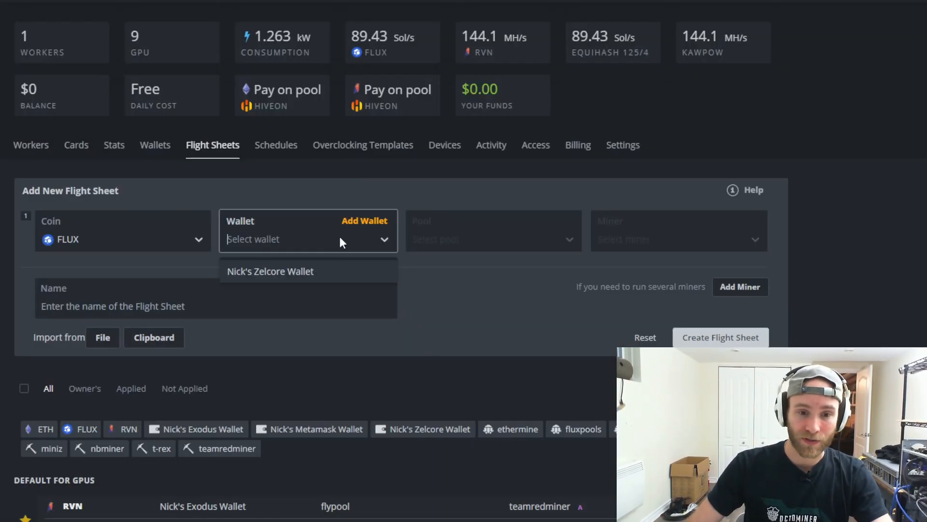
left_click(270, 271)
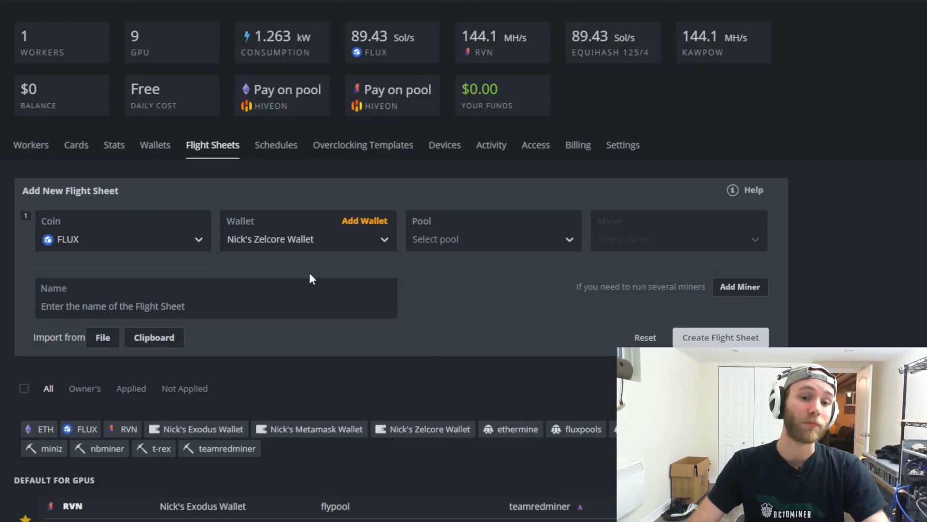
mouse_move(145, 261)
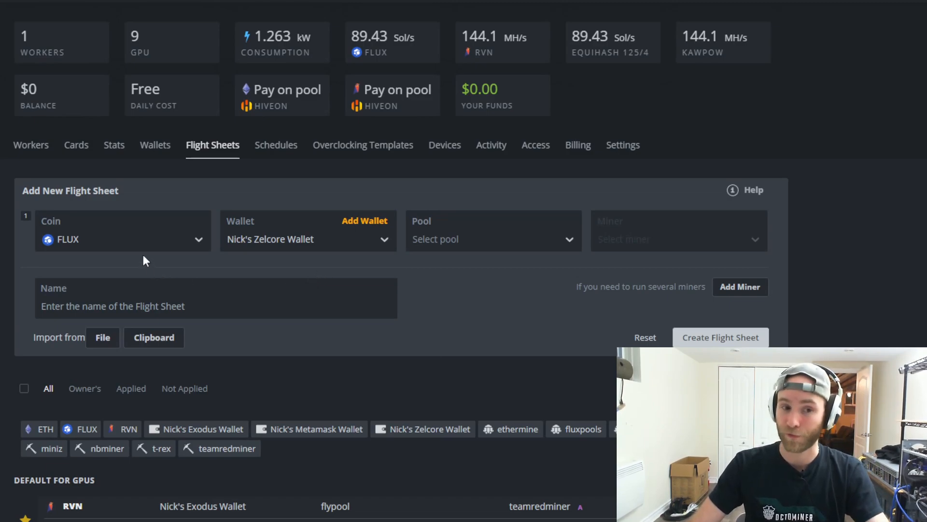
left_click(492, 239)
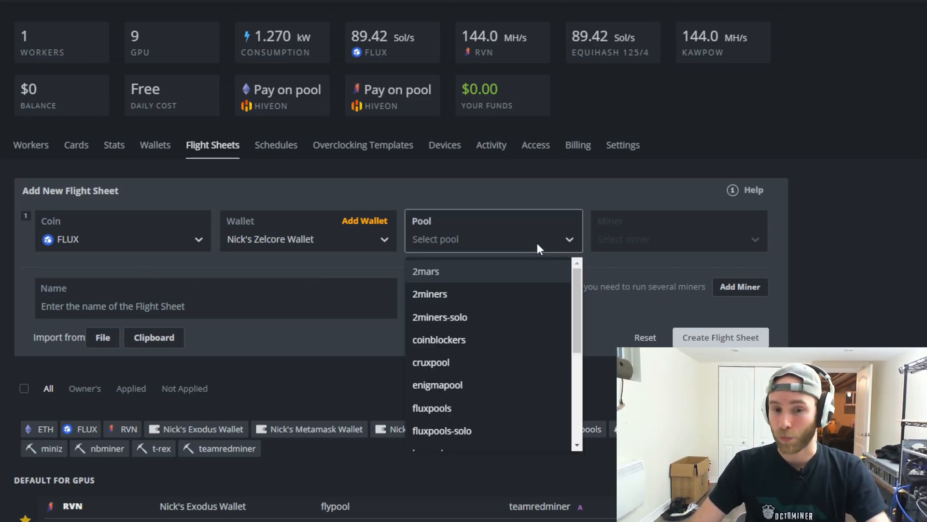
left_click(433, 408)
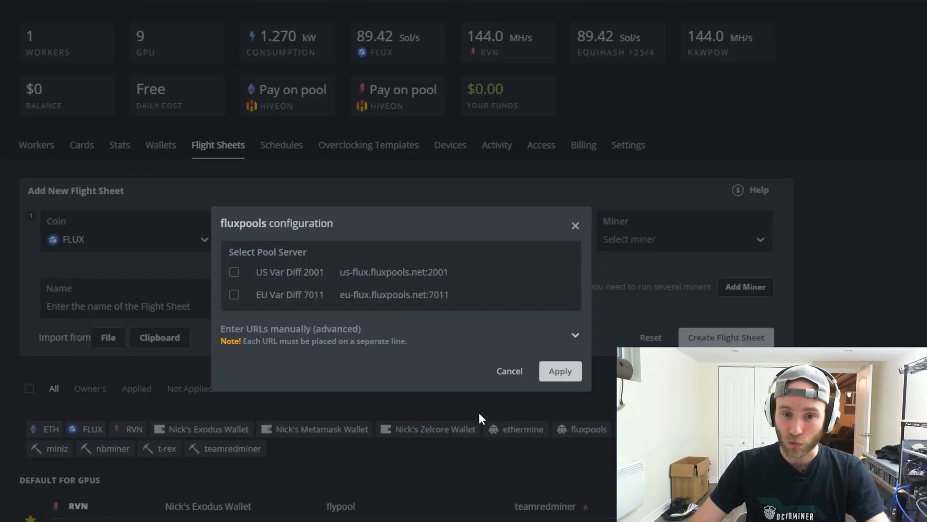
left_click(234, 272)
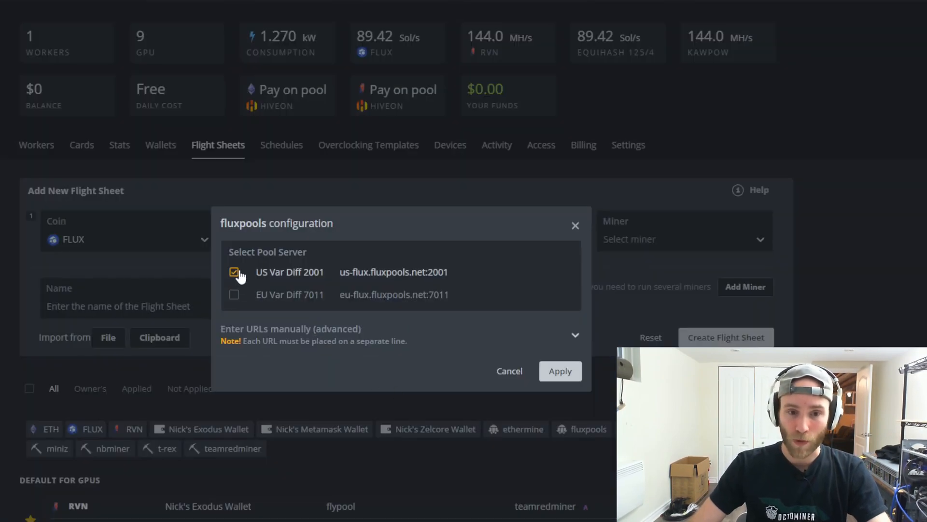
left_click(559, 371)
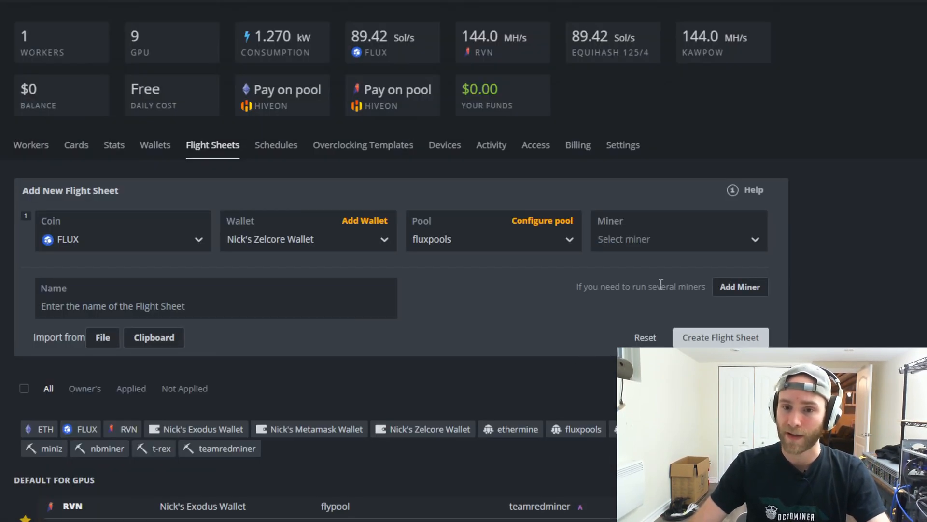
left_click(679, 239)
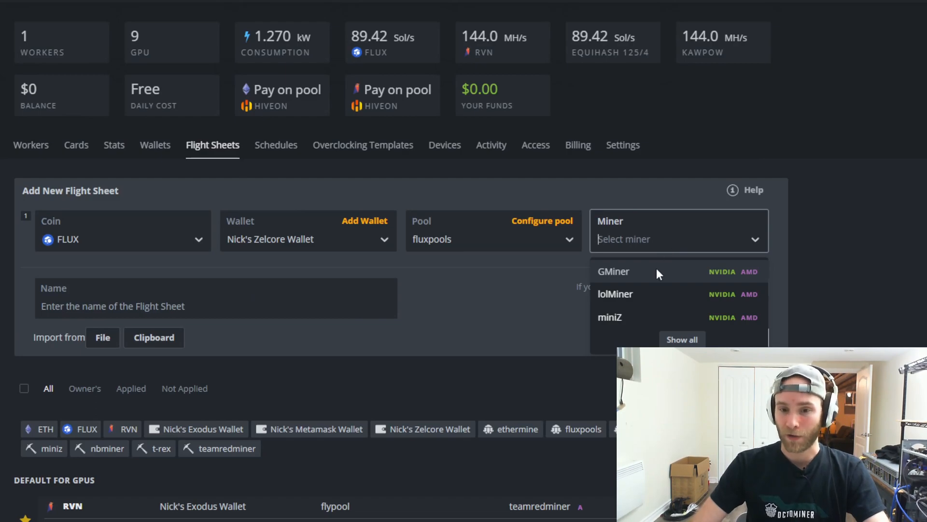
mouse_move(649, 324)
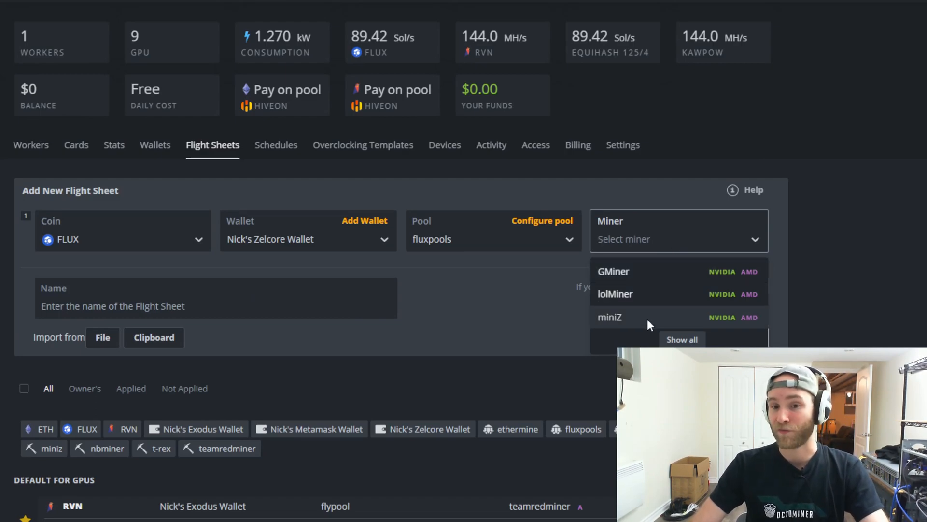
left_click(610, 317)
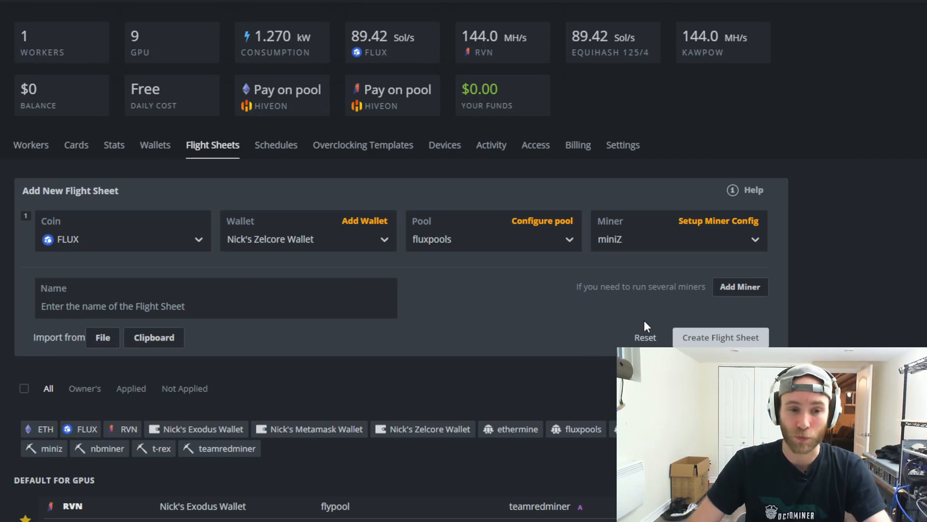
mouse_move(646, 322)
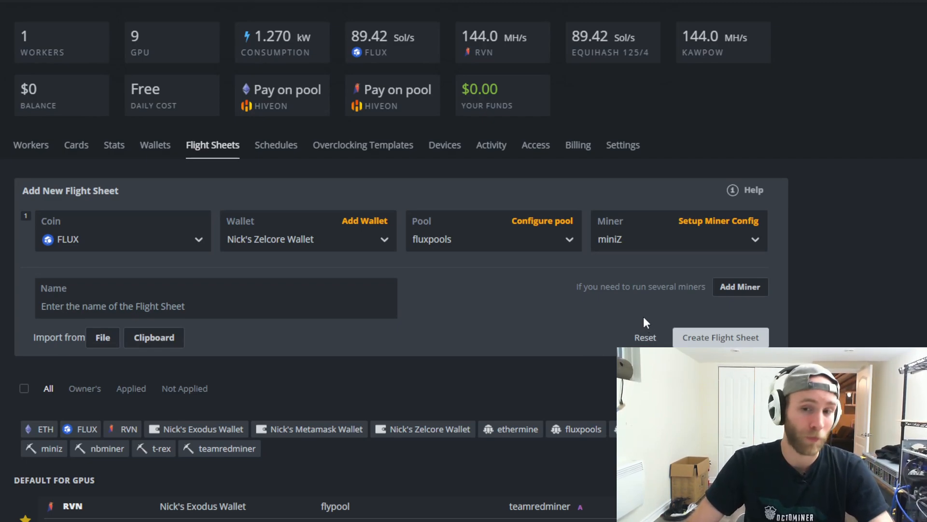
mouse_move(571, 253)
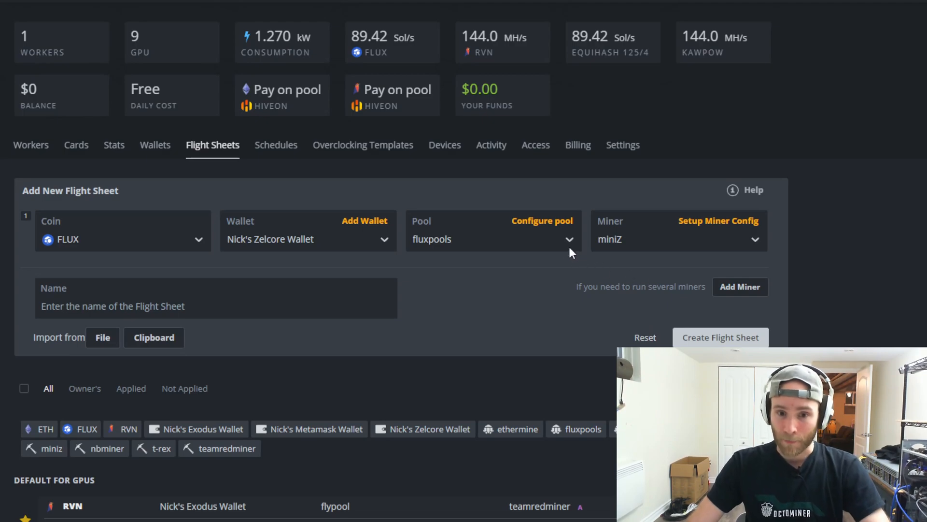
mouse_move(685, 225)
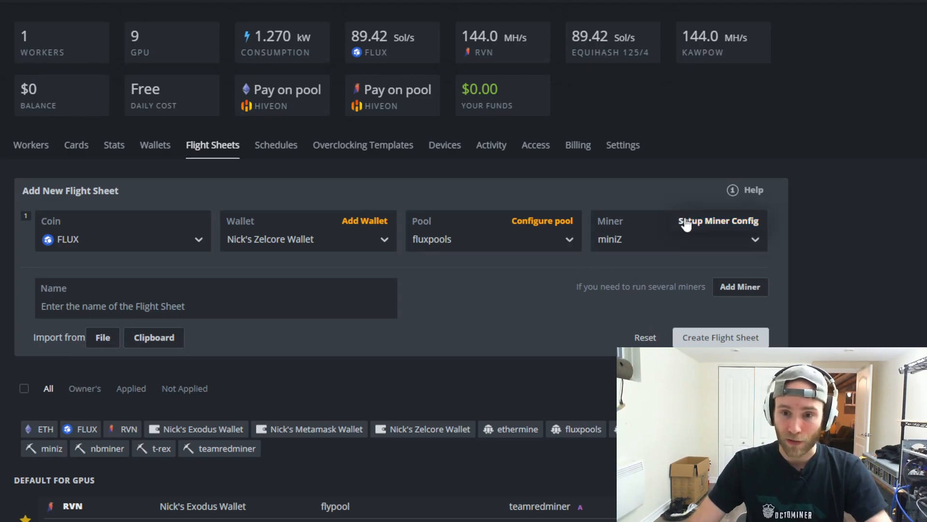
Step: Apply miniZ extra config arguments "--pers auto" and "-cd 4 5 6"
left_click(718, 221)
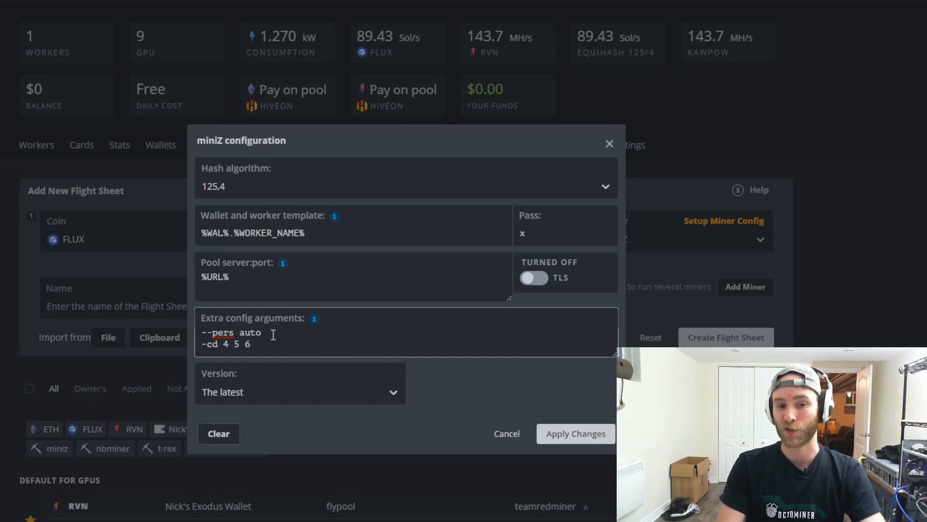
mouse_move(364, 390)
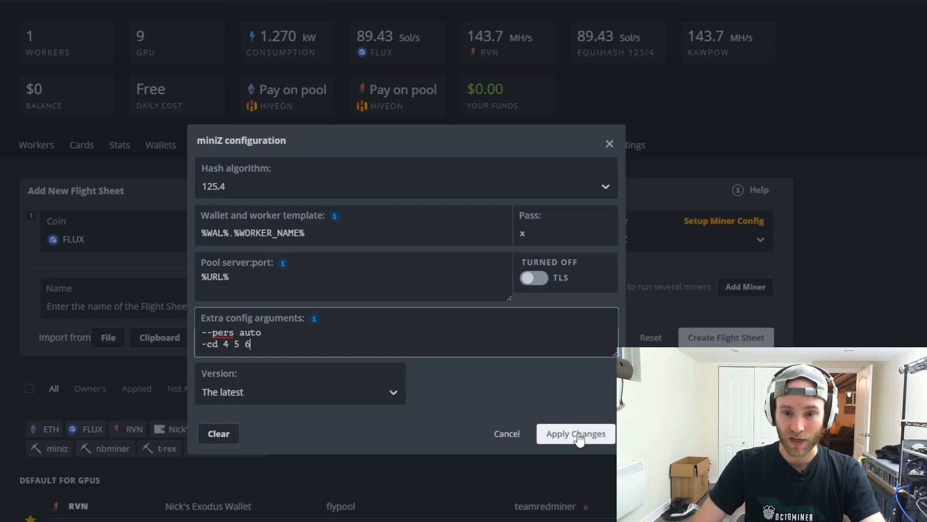
left_click(575, 434)
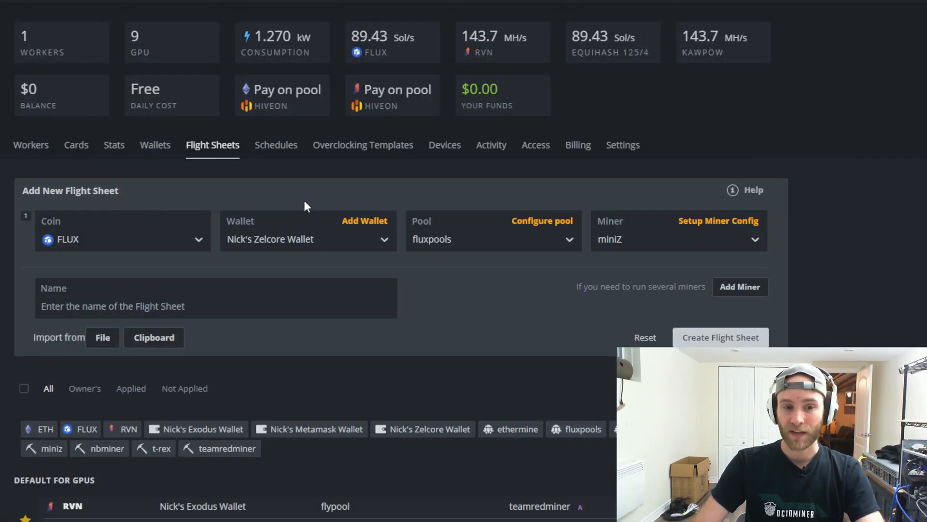
left_click(216, 298)
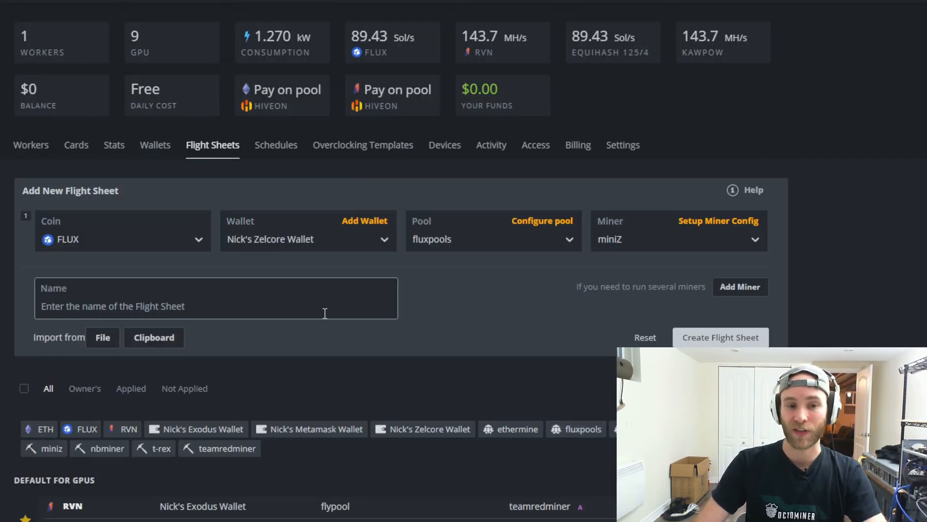